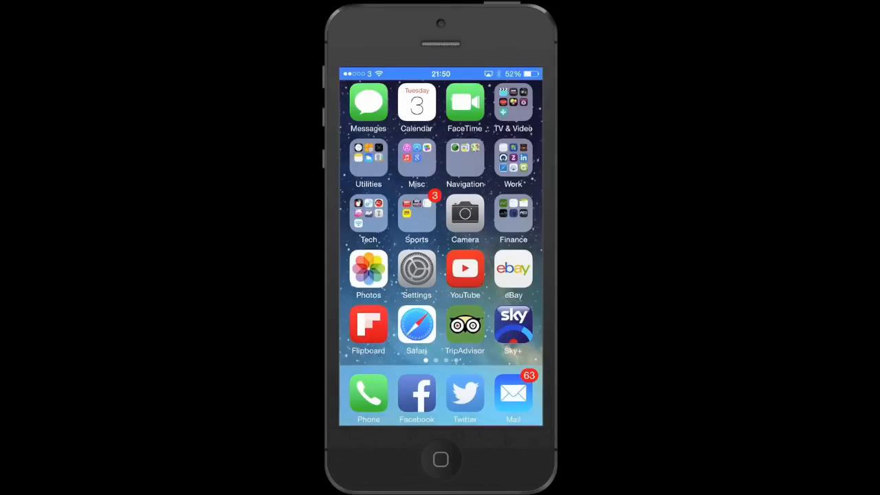
# - Open the Settings app from the home screen to reach the General section
pyautogui.click(415, 268)
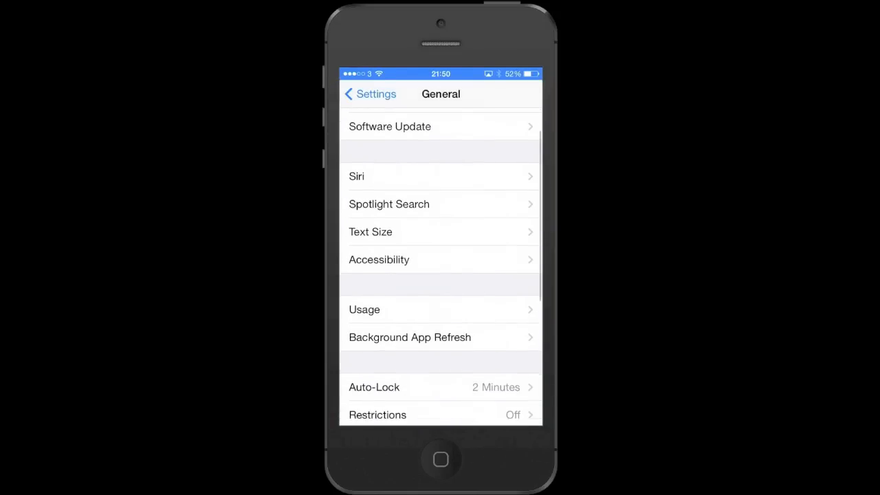
# - View the About information, then return to the General list
pyautogui.scroll(-3)
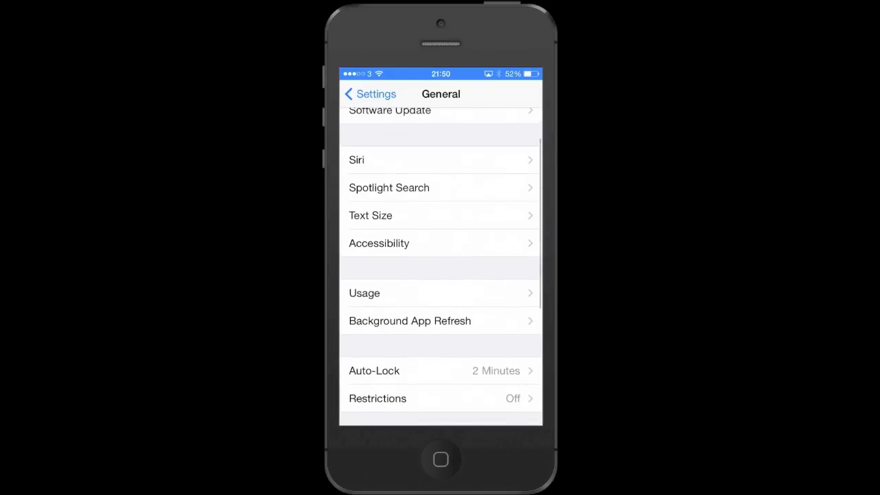
pyautogui.scroll(-3)
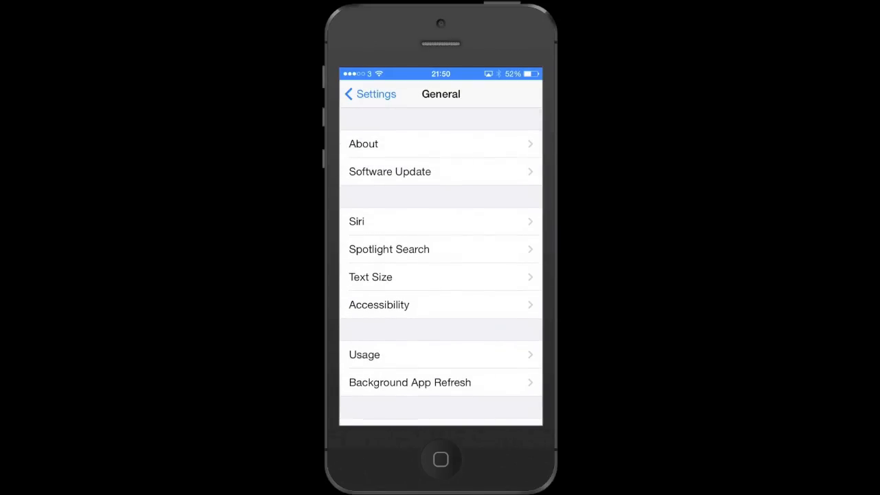
pyautogui.click(363, 144)
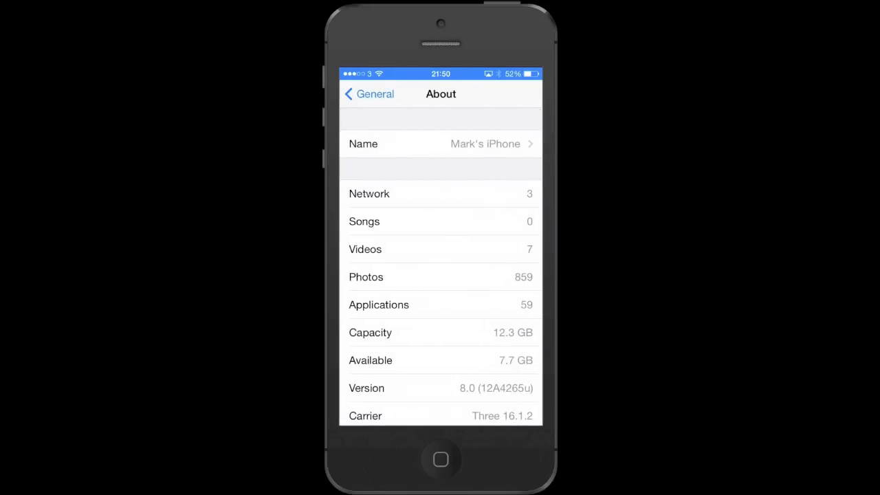
pyautogui.click(368, 94)
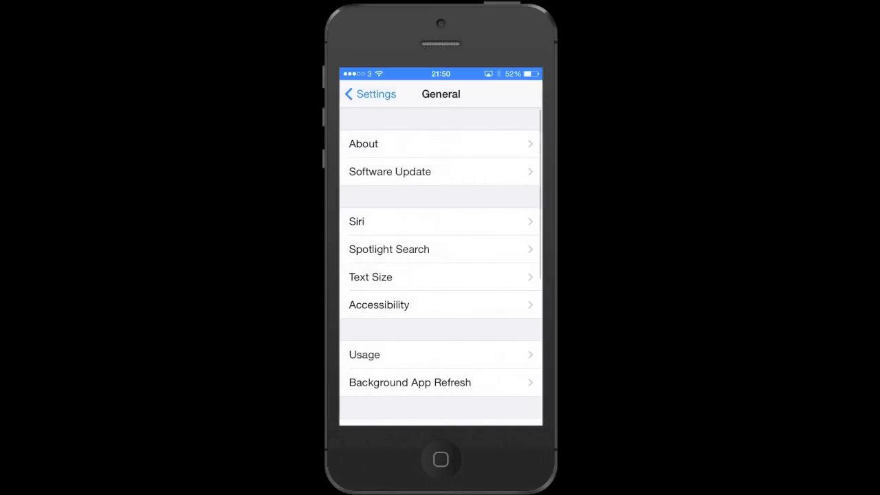
# - Bring up the per-app Battery Usage breakdown from the Usage section
pyautogui.scroll(-3)
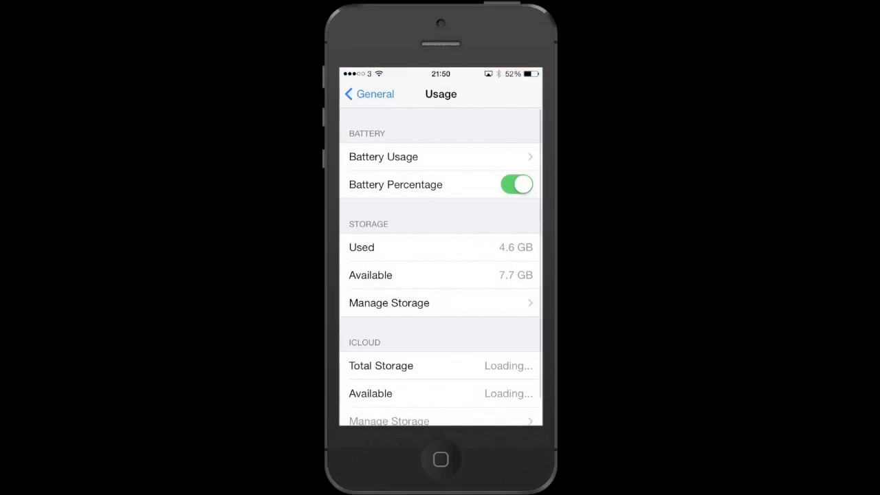
pyautogui.click(383, 156)
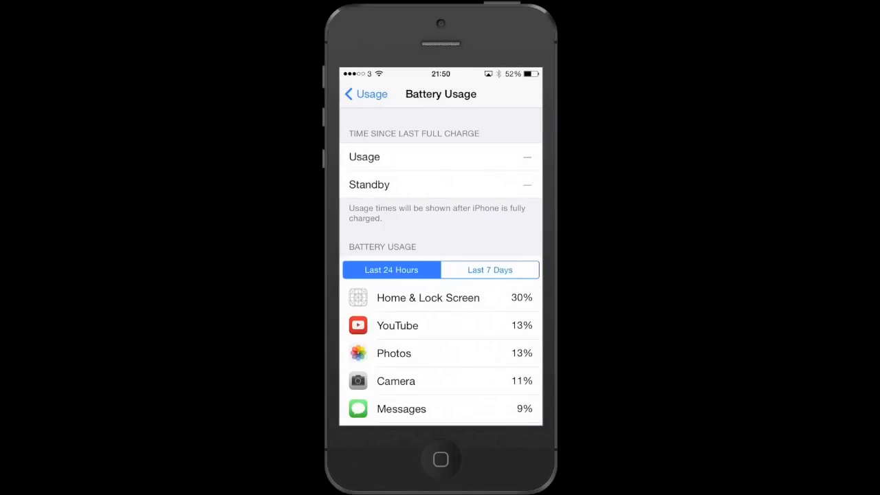
pyautogui.scroll(-3)
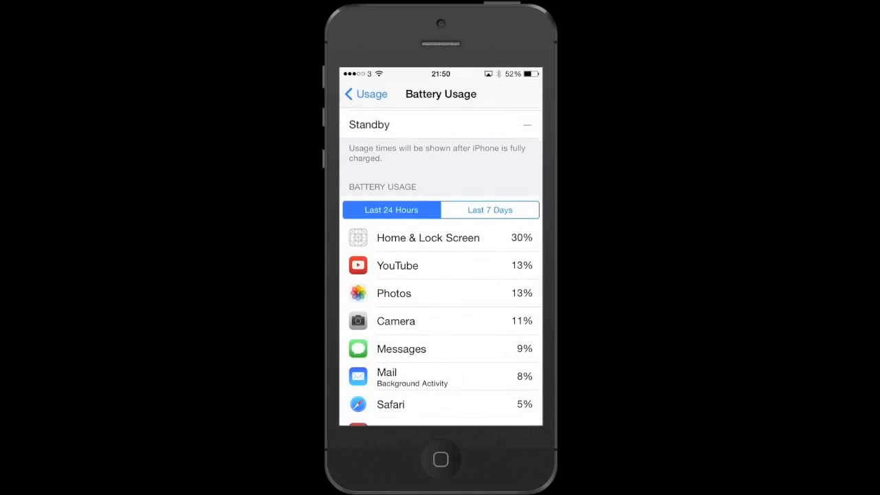
pyautogui.scroll(-3)
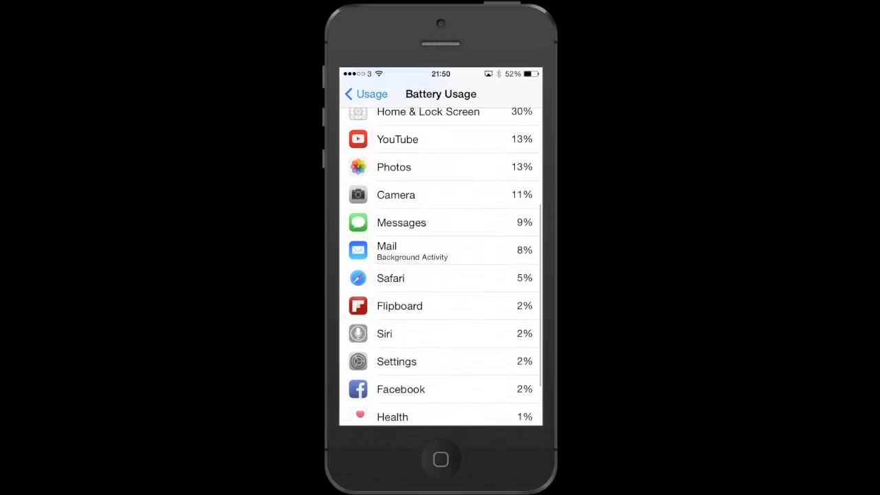
pyautogui.scroll(-3)
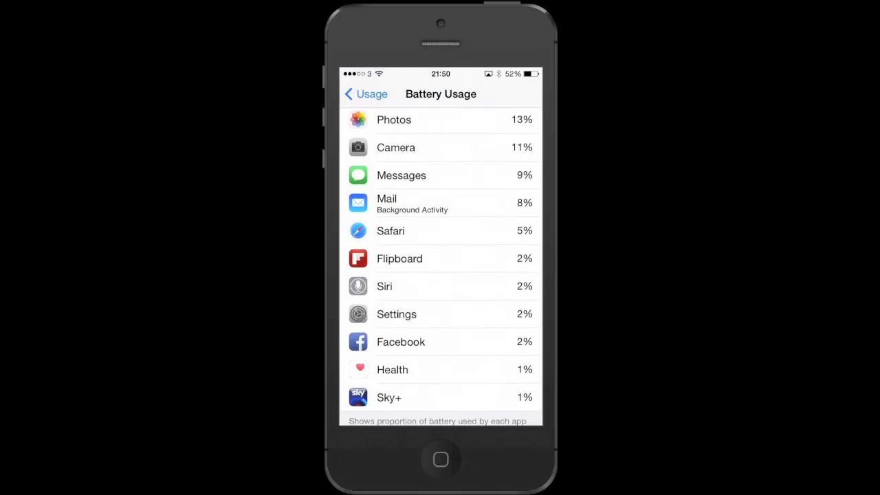
pyautogui.scroll(-3)
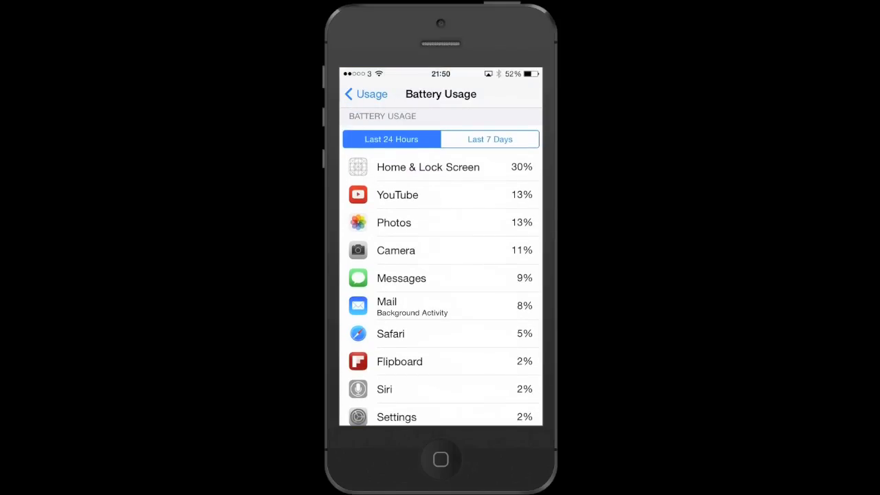
# - Switch Battery Usage to Last 7 Days and review the list down to its lowest entries
pyautogui.click(489, 139)
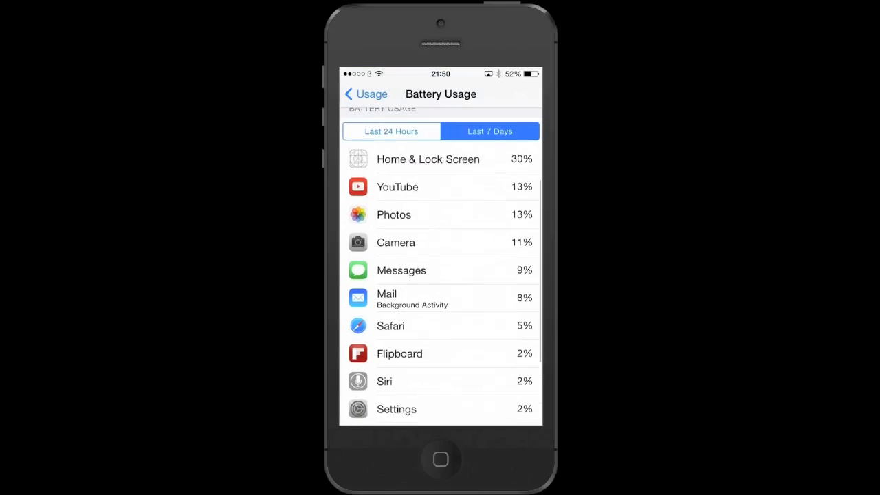
pyautogui.scroll(-3)
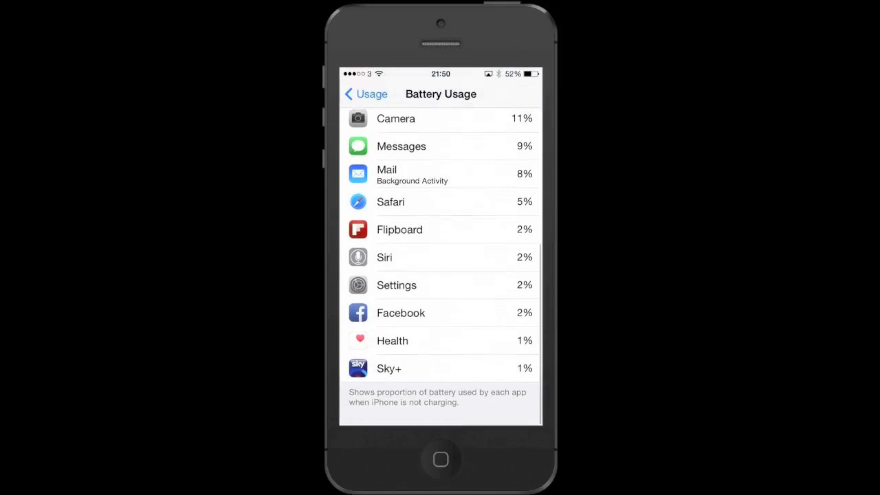
pyautogui.scroll(-3)
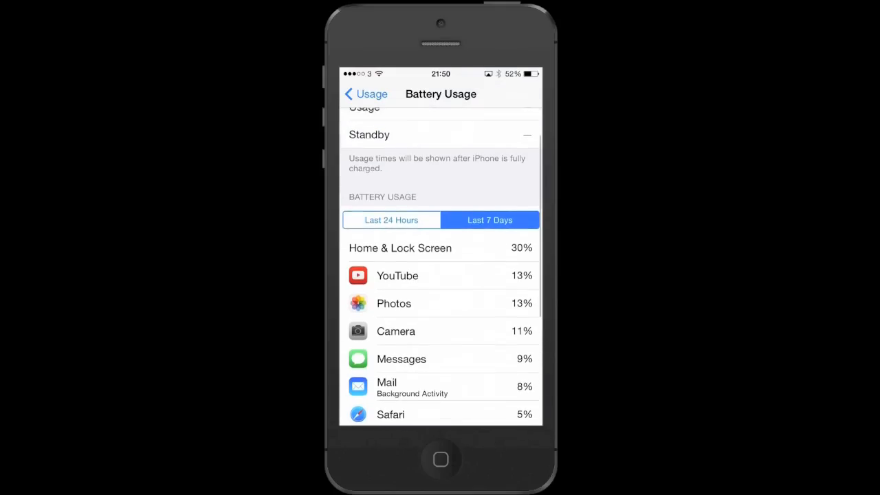
pyautogui.scroll(-3)
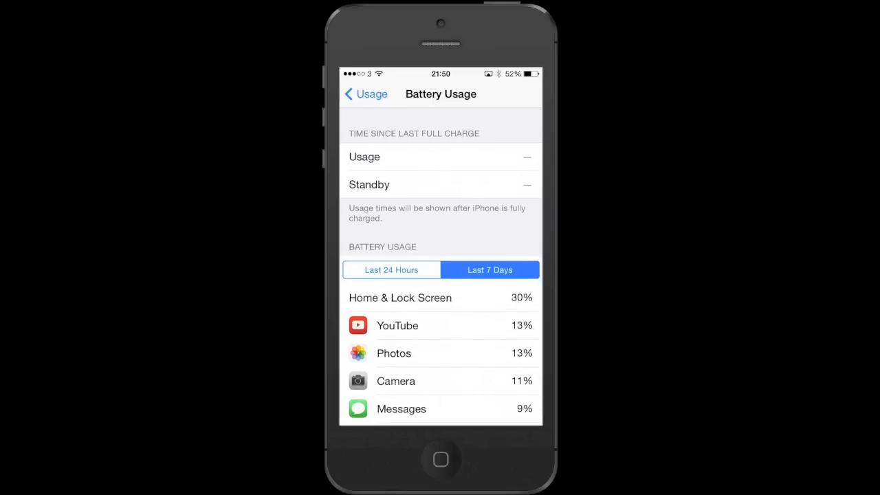